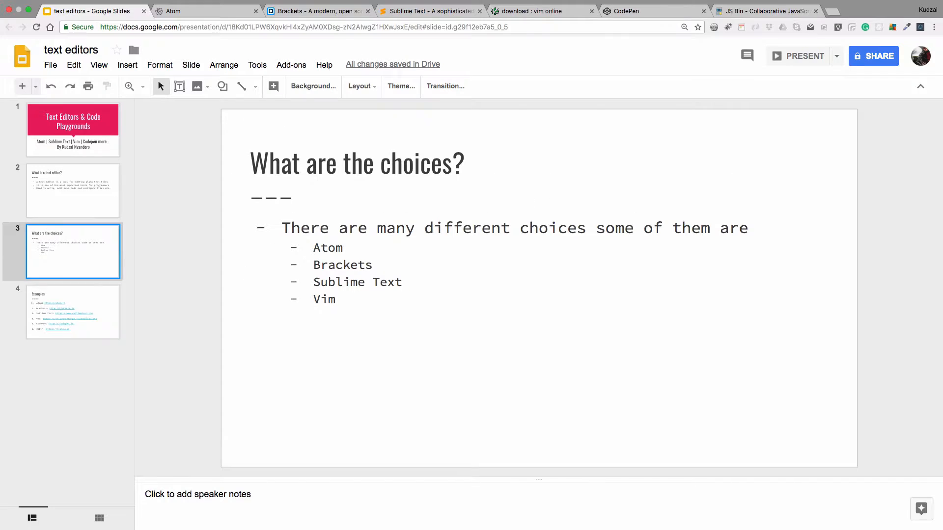
View the Atom homepage at atom.io, then the Brackets homepage at brackets.io
left_click(198, 11)
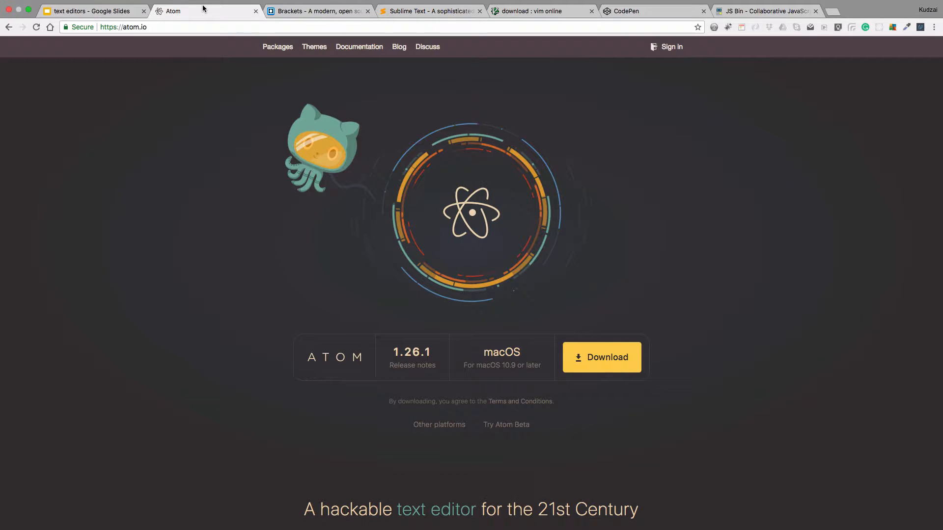
mouse_move(564, 204)
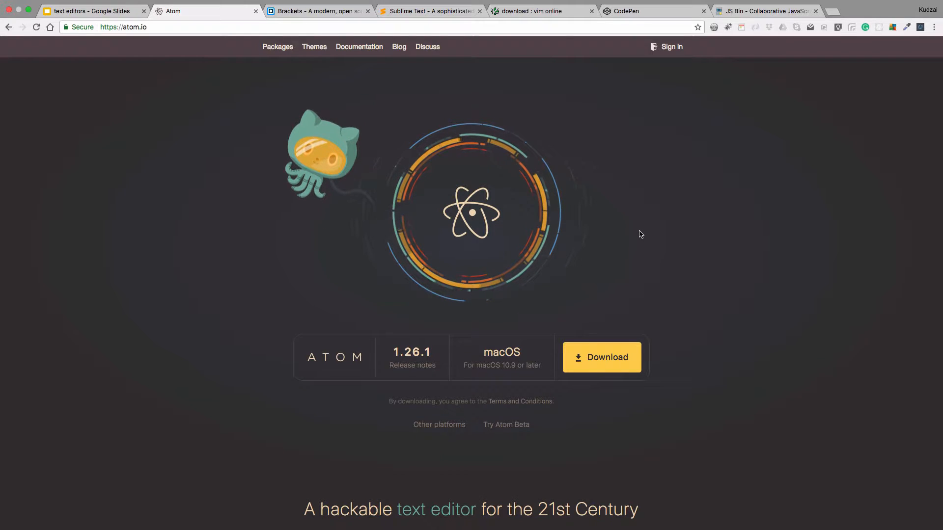
mouse_move(435, 143)
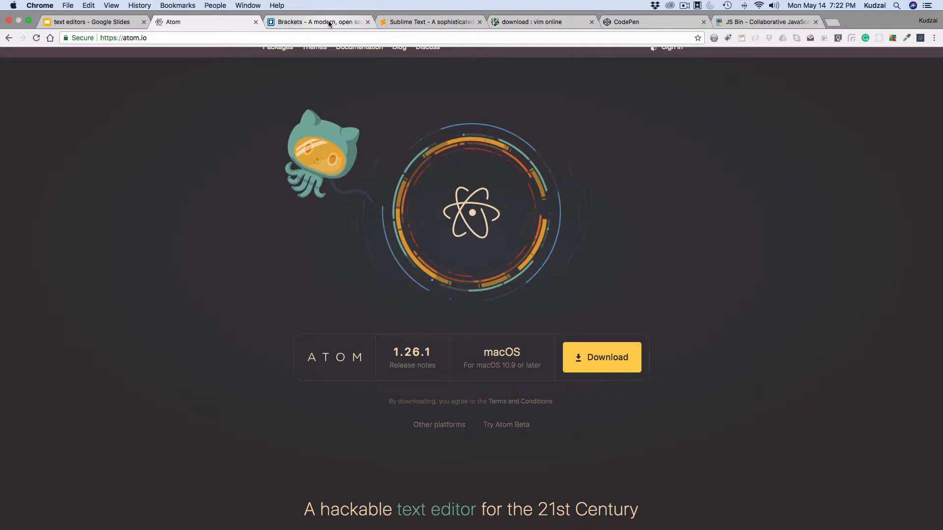
mouse_move(318, 22)
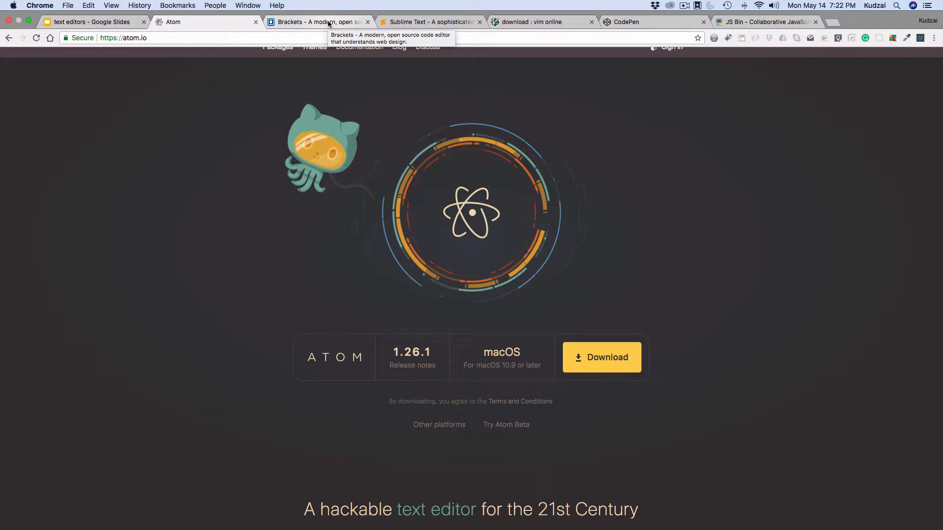
left_click(317, 22)
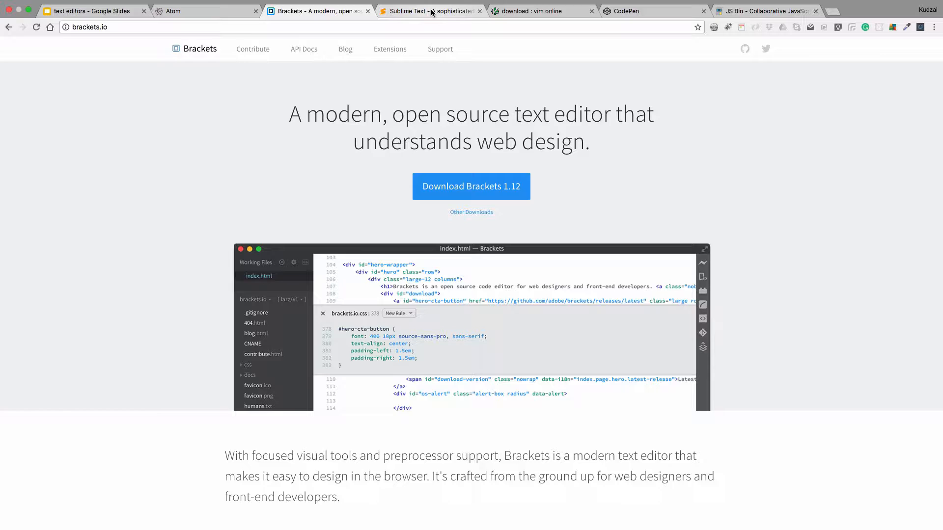
Visit the Sublime Text site, the Vim download page, then the CodePen site
left_click(431, 11)
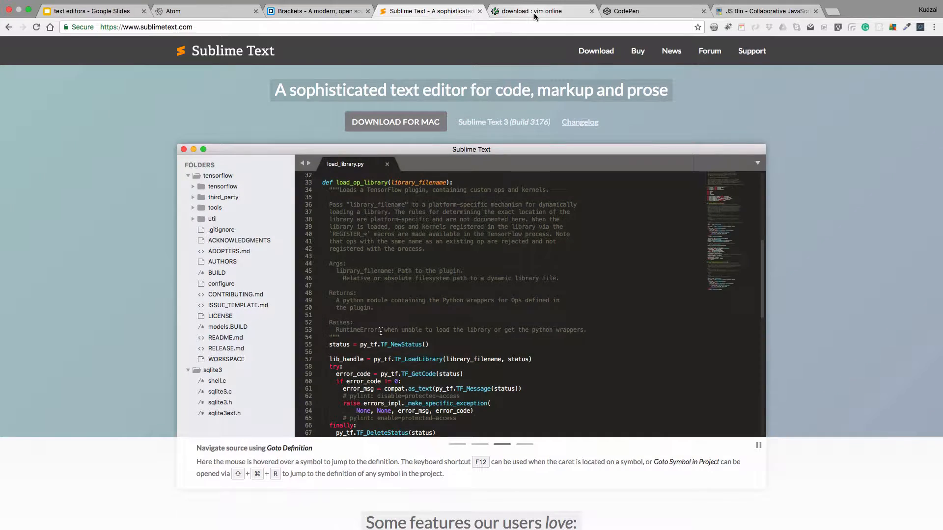
left_click(539, 11)
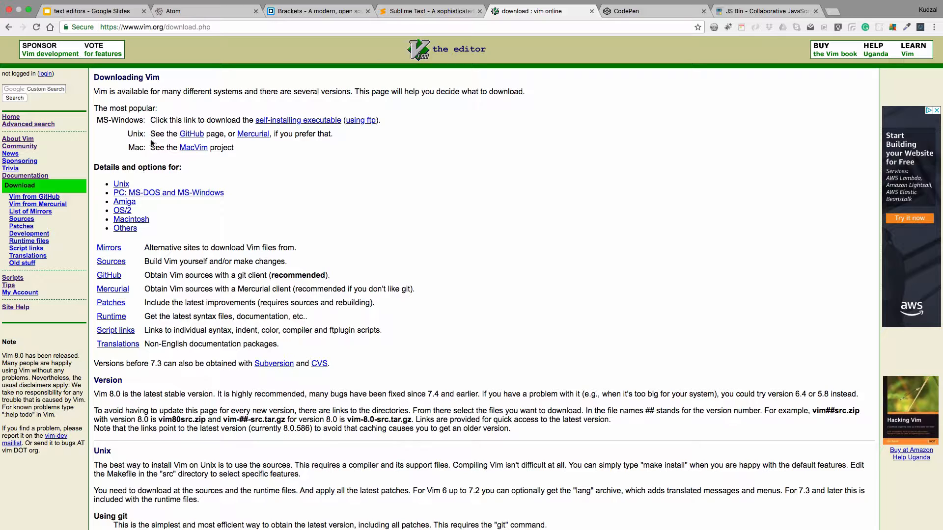
mouse_move(453, 117)
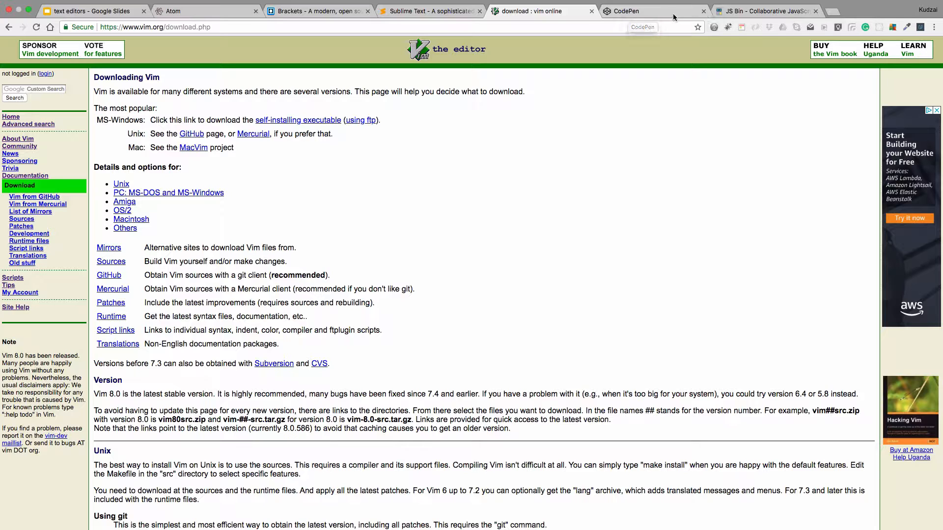
left_click(627, 11)
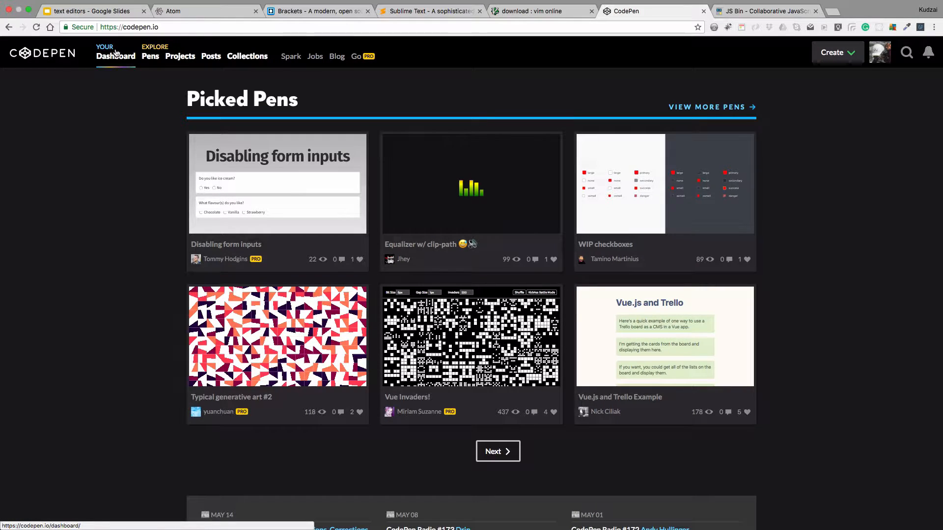
Open your CodePen dashboard and scroll through the saved pens to reach Jasmine Starter
left_click(116, 56)
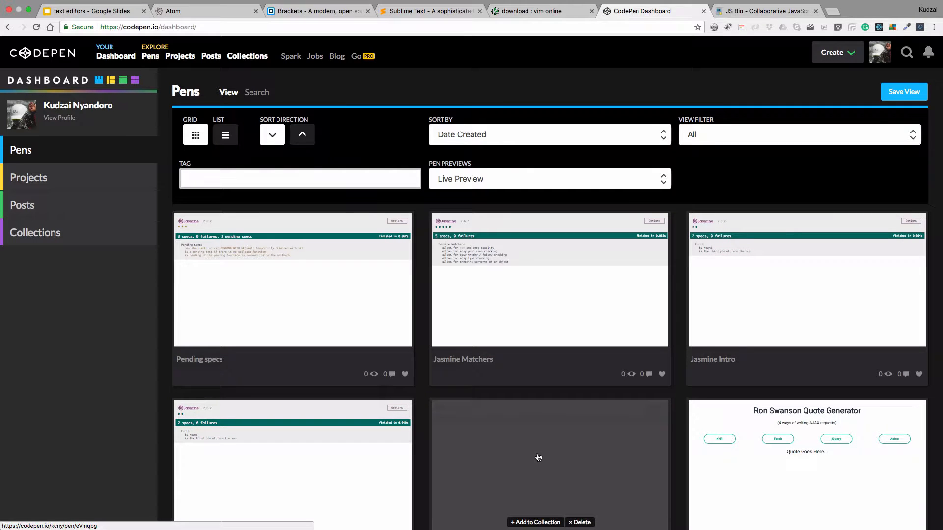
scroll("down", 3)
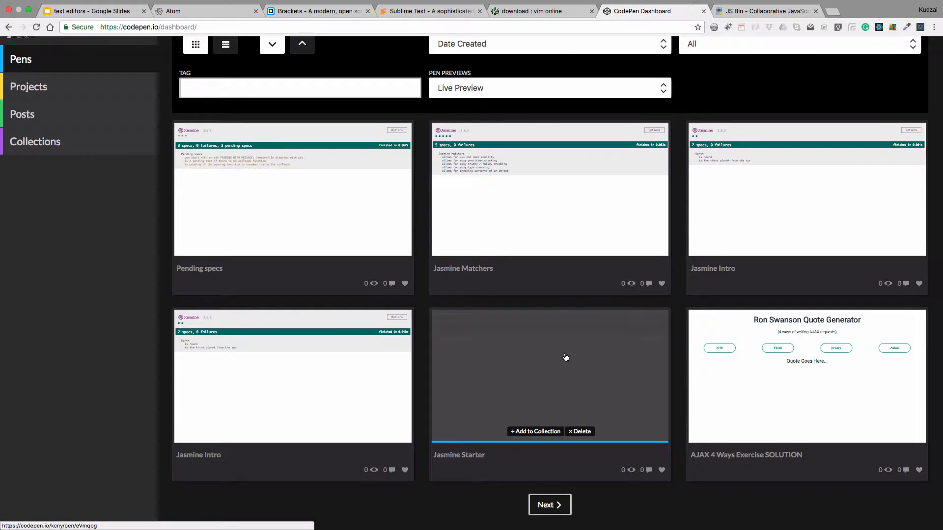
mouse_move(552, 345)
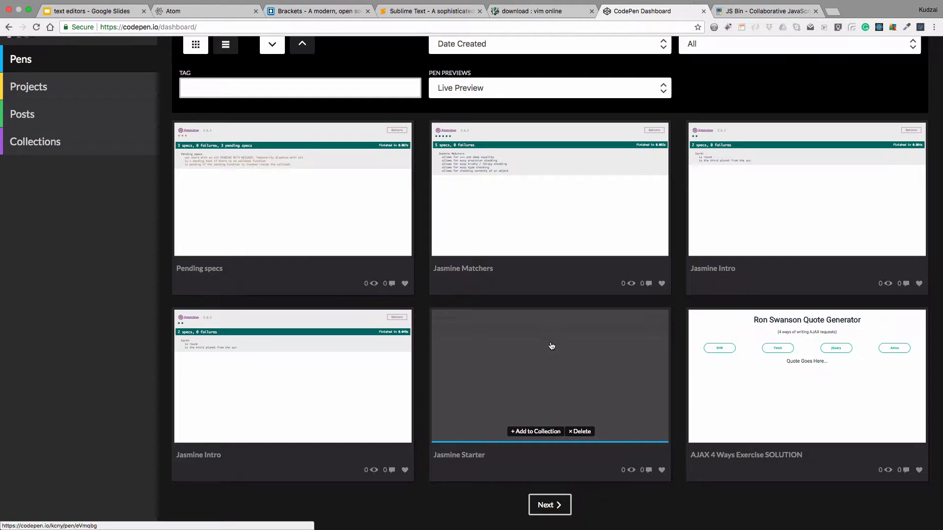
mouse_move(548, 342)
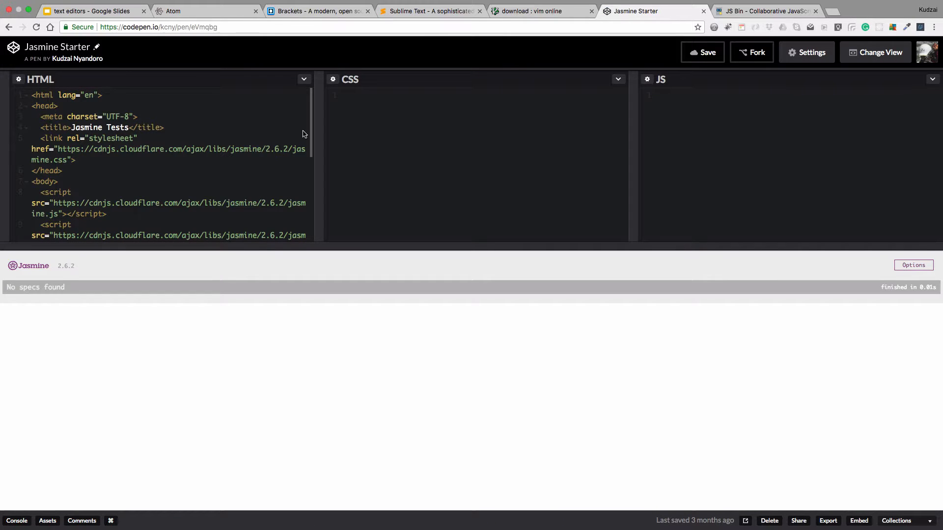
mouse_move(261, 125)
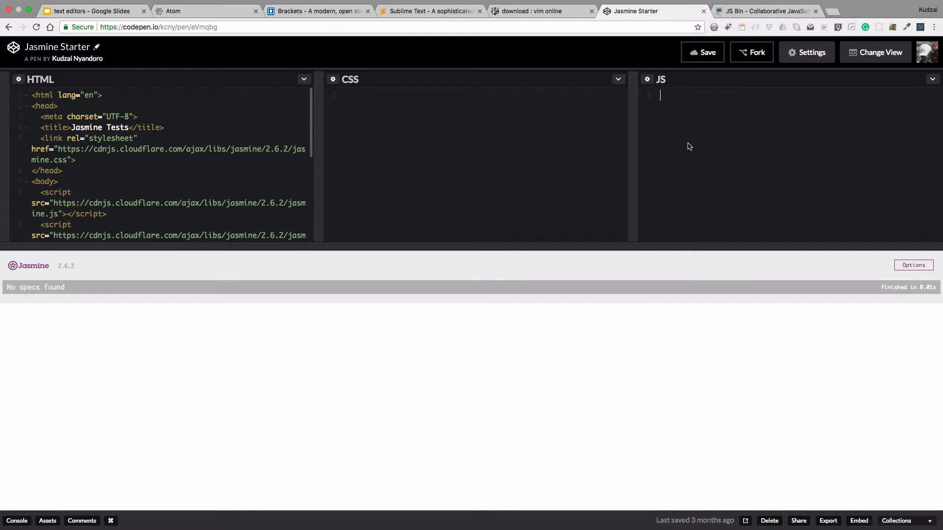
Add an h1 reading 'This is a Heading' in the Jasmine Starter pen's HTML
scroll("down", 3)
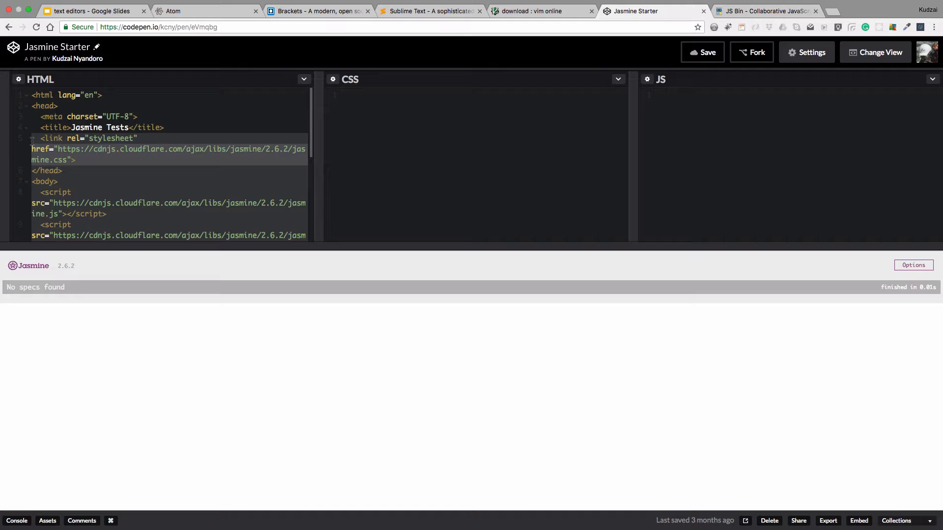
scroll("down", 3)
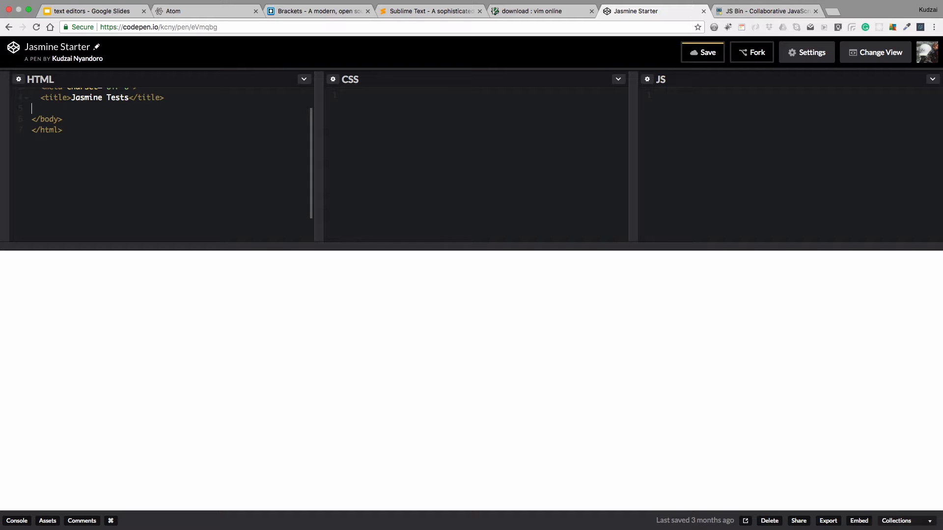
type("<h1></h1>")
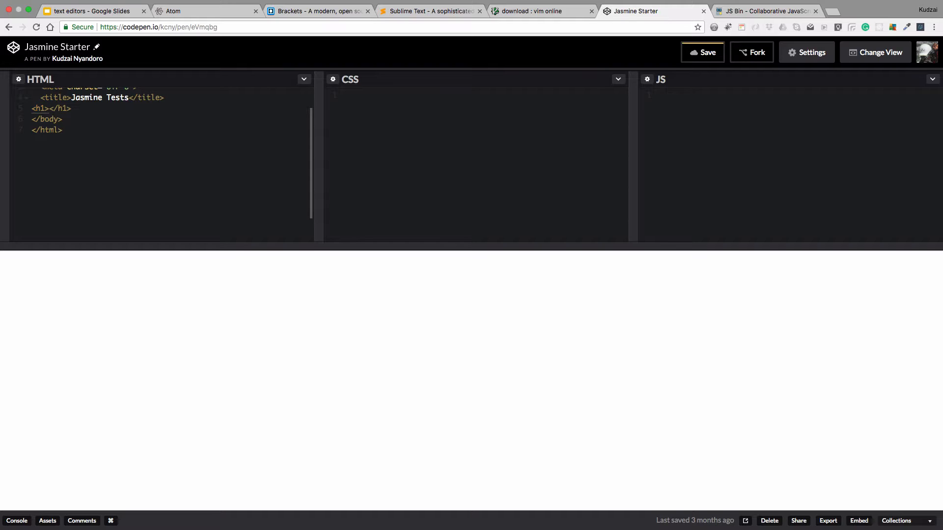
type("This is a He")
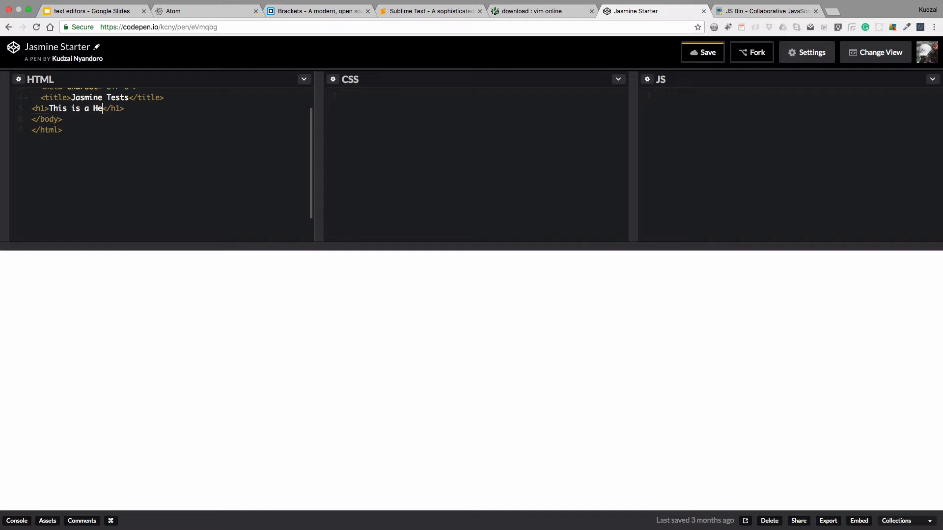
type("ading")
left_click(481, 95)
type("h1")
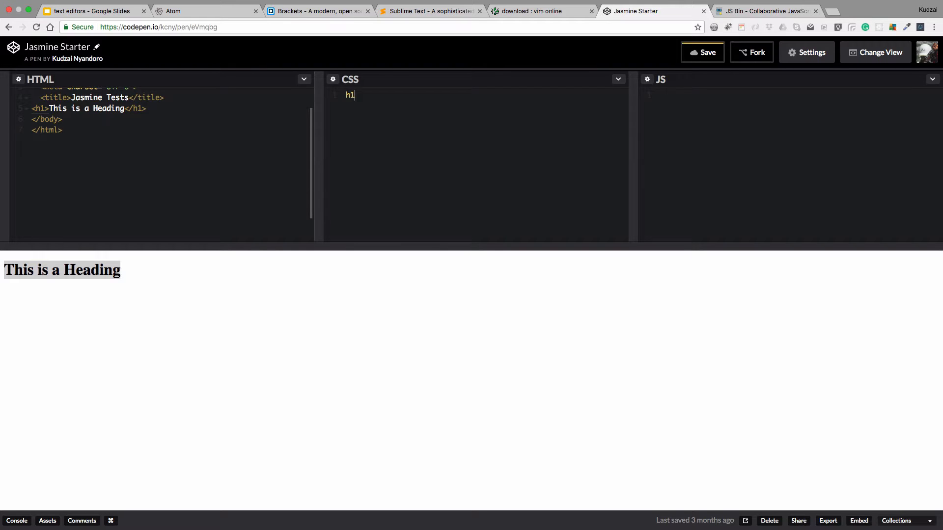
Give the h1 CSS rule color: blue
type("{")
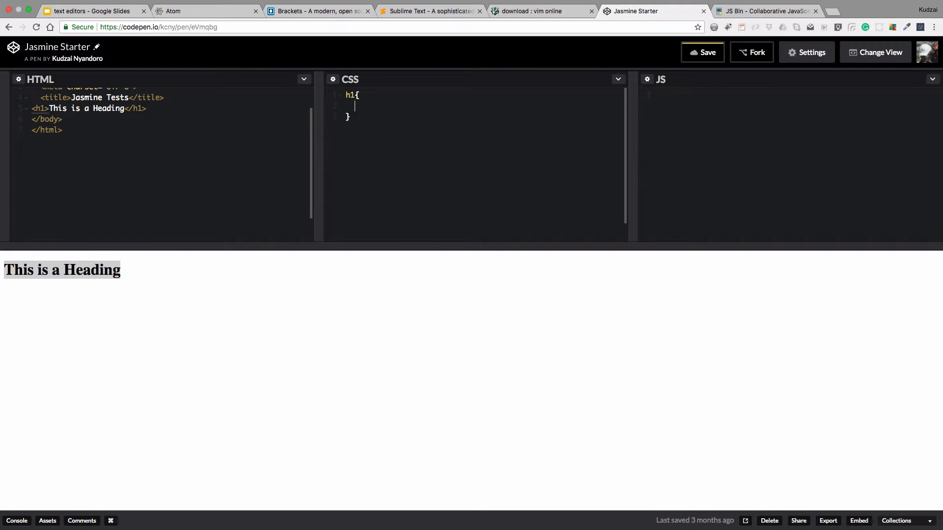
type("colo")
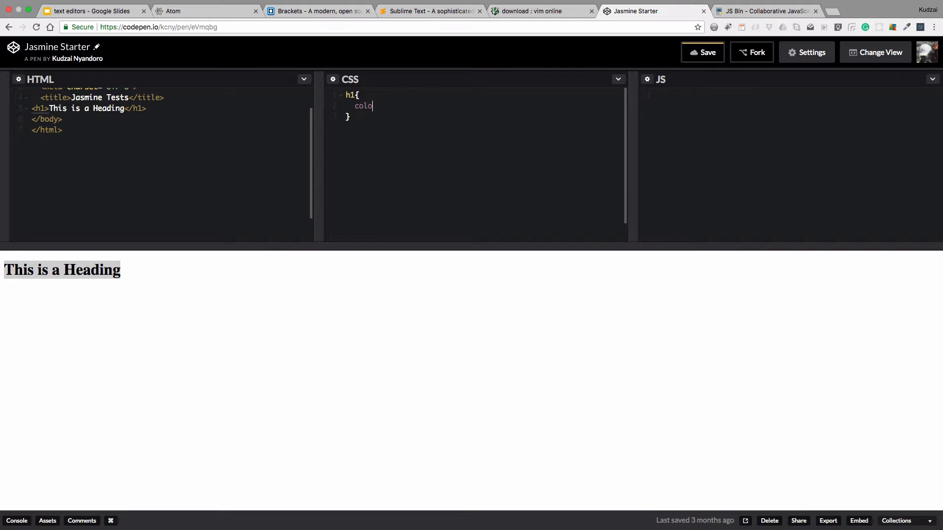
type("r:")
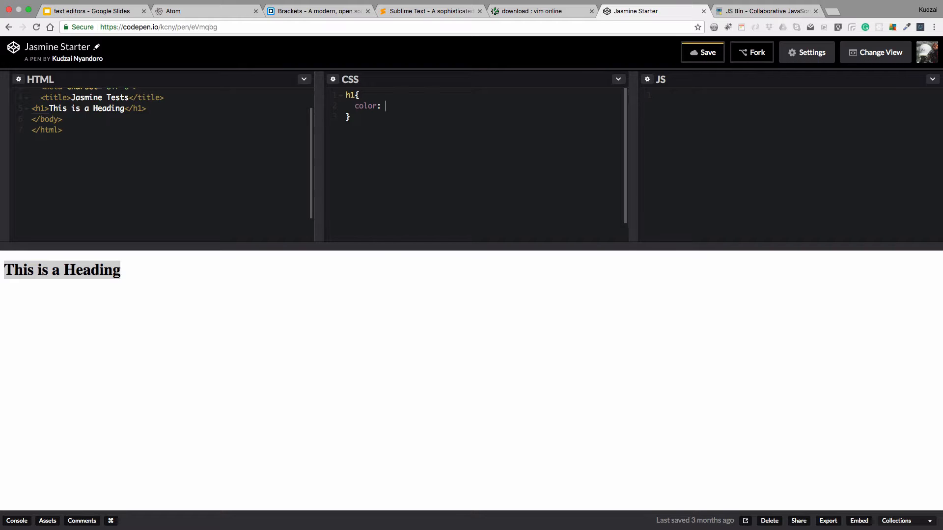
type("blo")
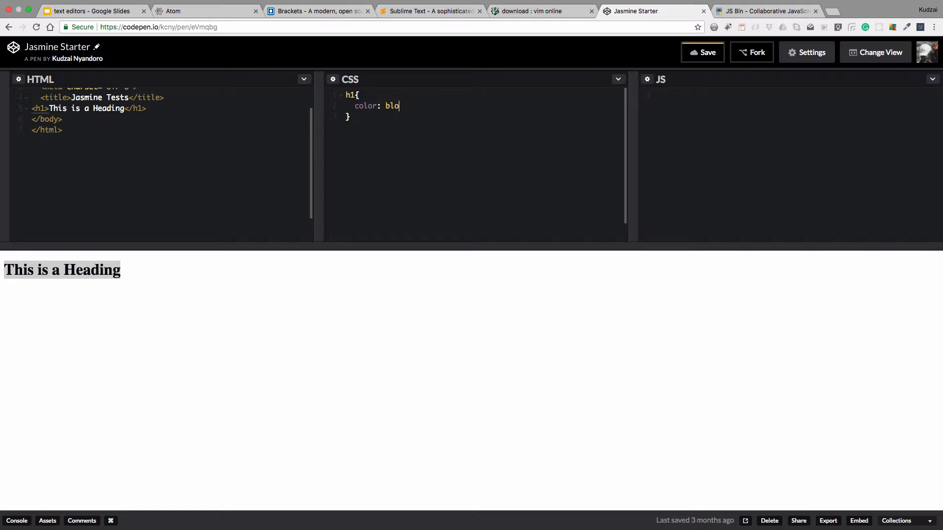
type("ue")
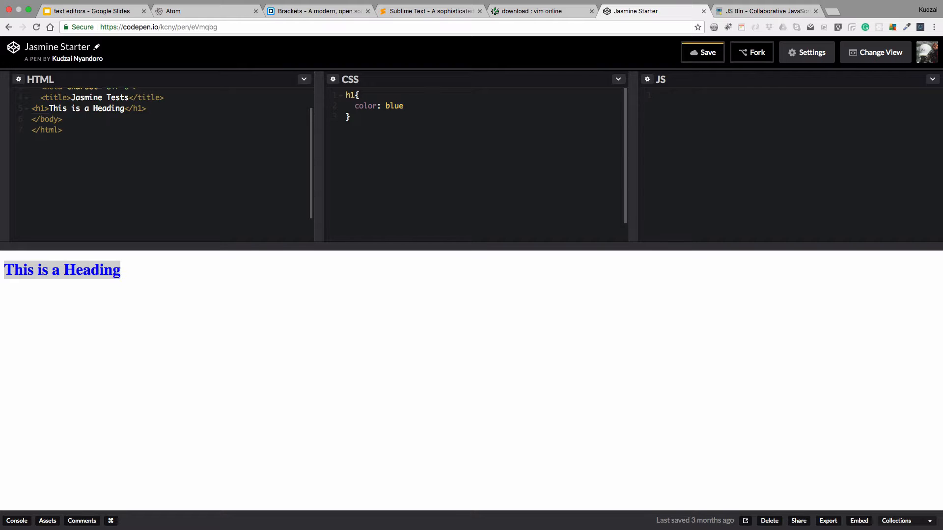
type("'")
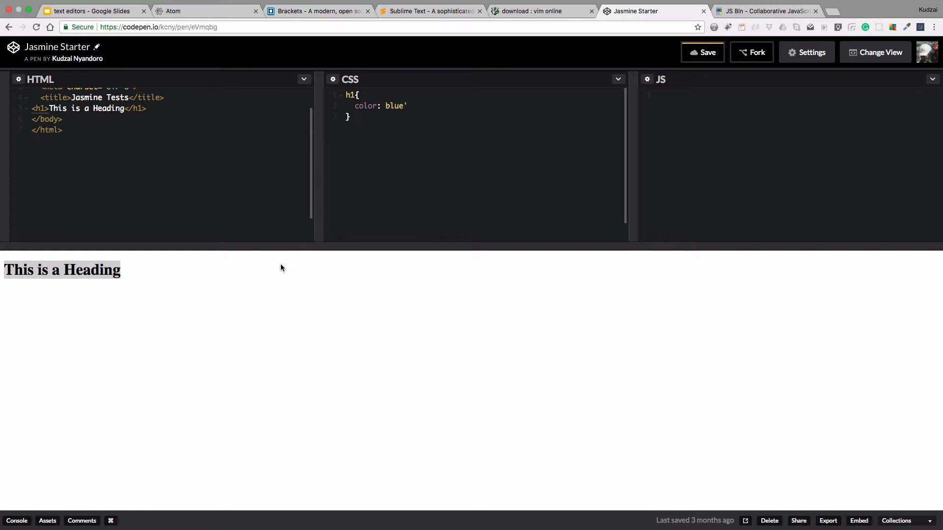
Change the h1 colour value from blue to red
left_click(409, 106)
type(";")
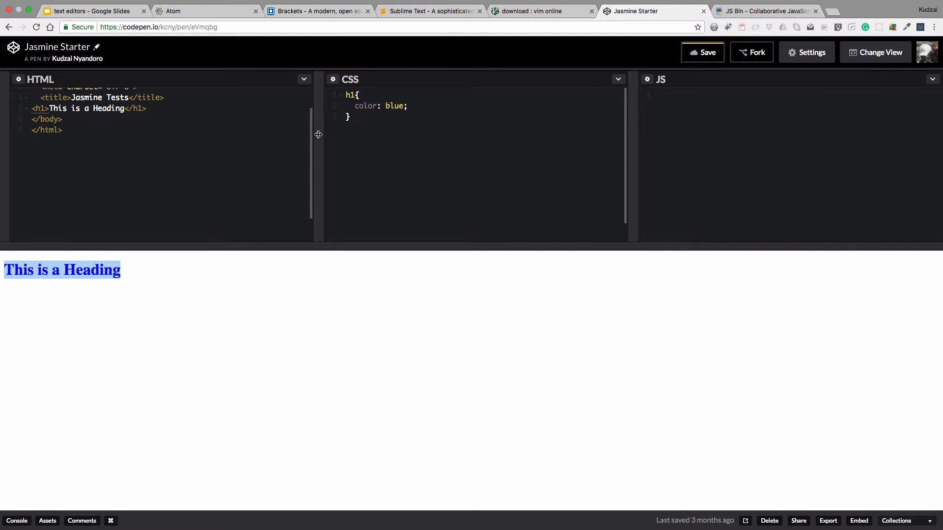
key("BackSpace")
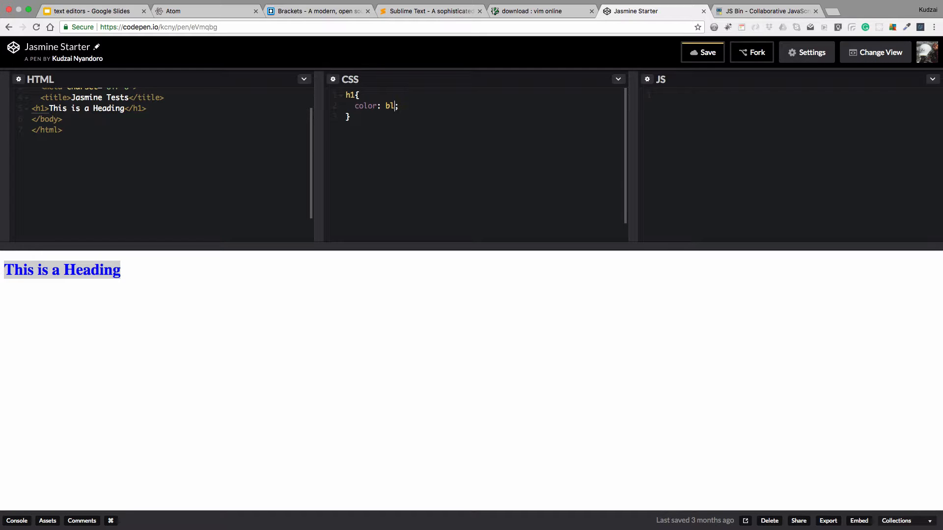
type("red")
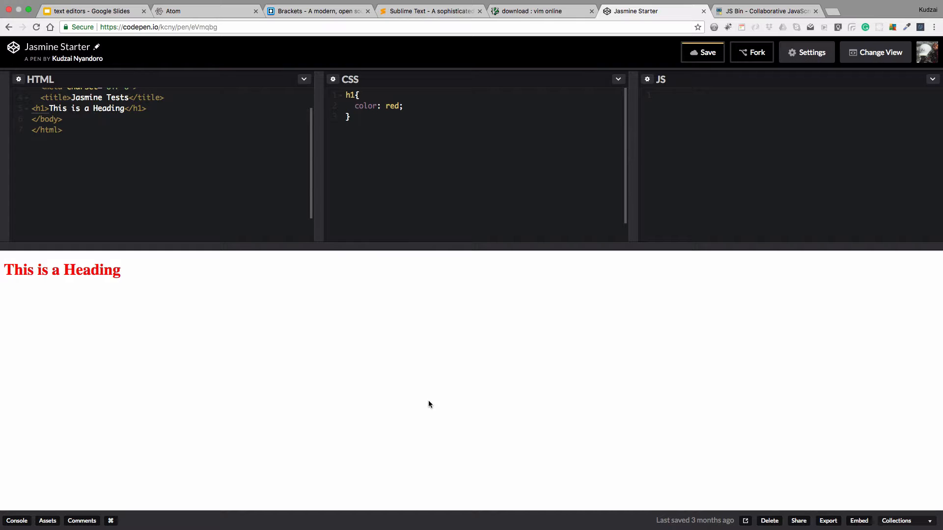
mouse_move(274, 259)
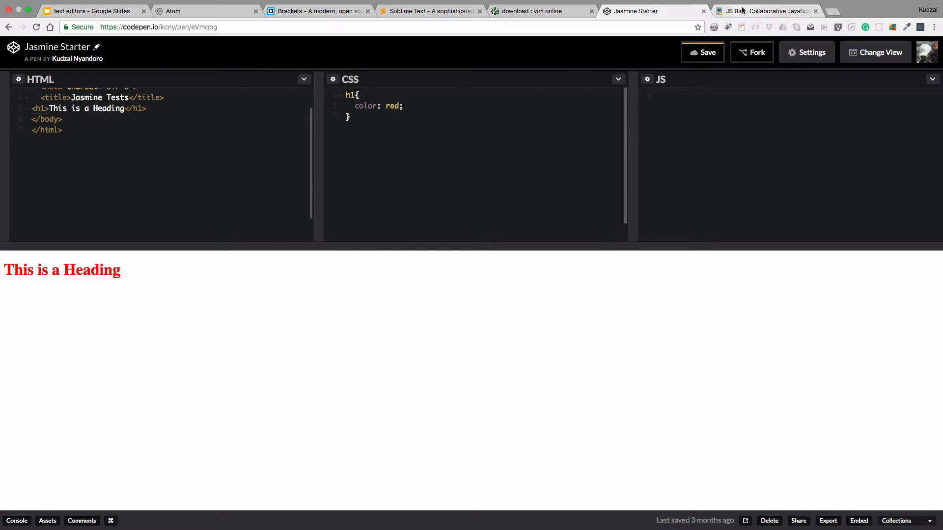
Bring the JS Bin page with its default HTML document to the front
left_click(763, 10)
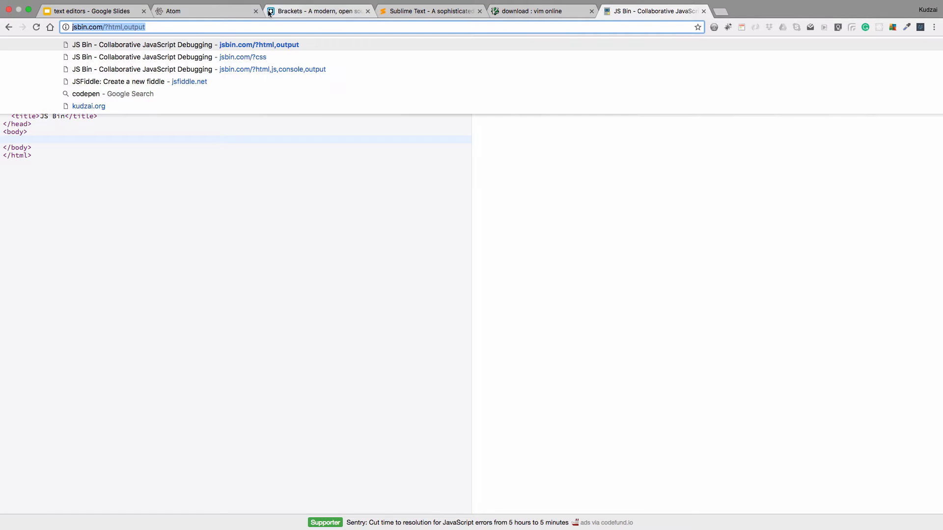
Open the Atom Flight Manual through Atom's Help > Documentation
left_click(204, 11)
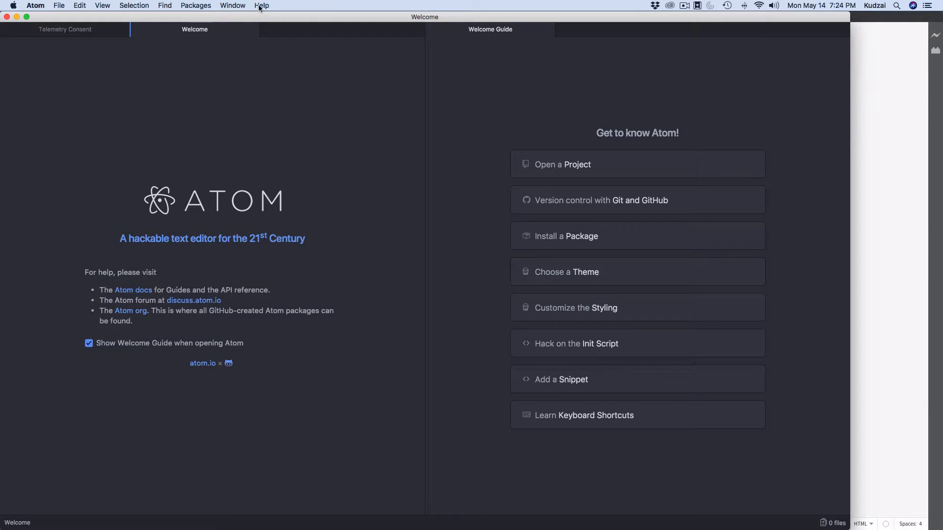
left_click(260, 5)
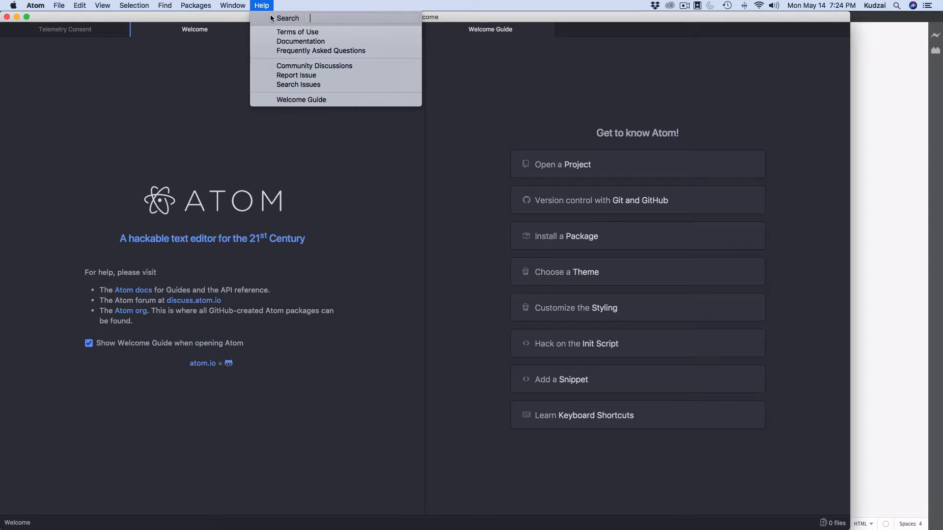
mouse_move(300, 41)
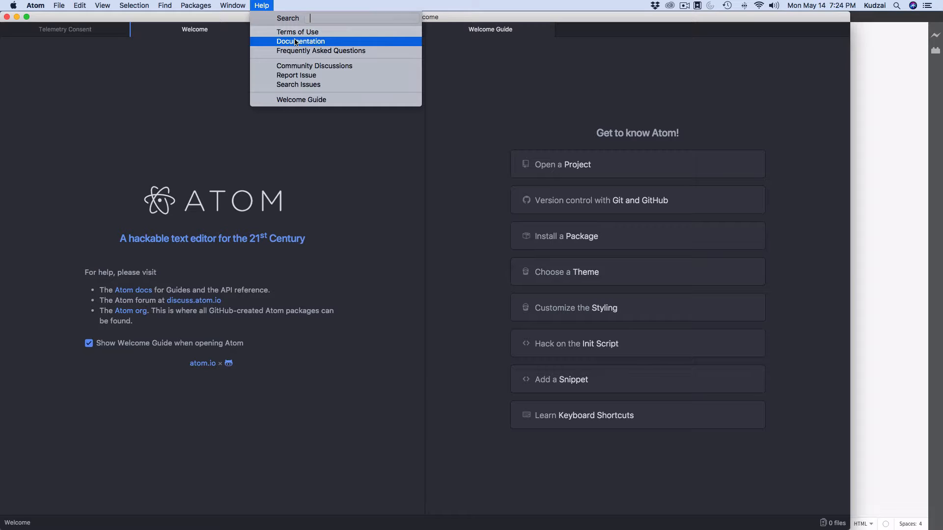
left_click(300, 41)
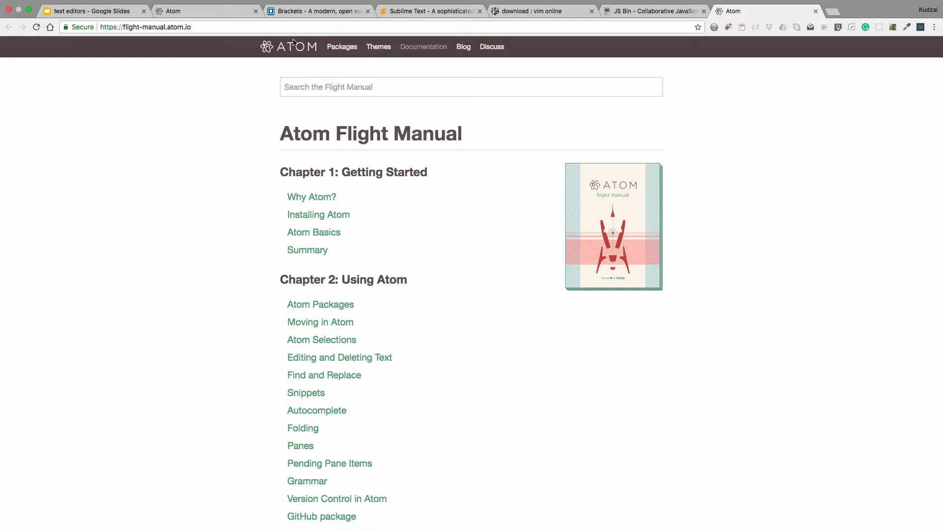
mouse_move(203, 294)
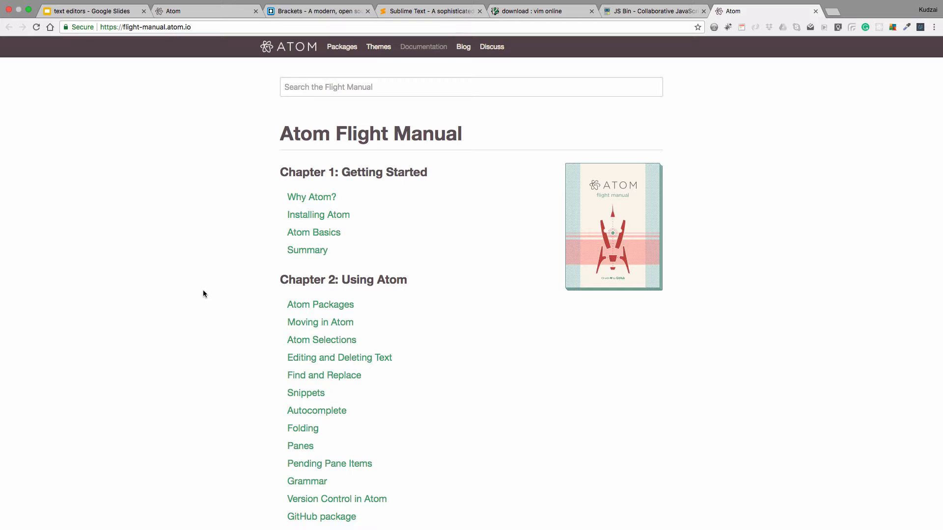
Browse the Flight Manual chapters, then bring up Brackets showing jsWierdParts' index.html
scroll("down", 3)
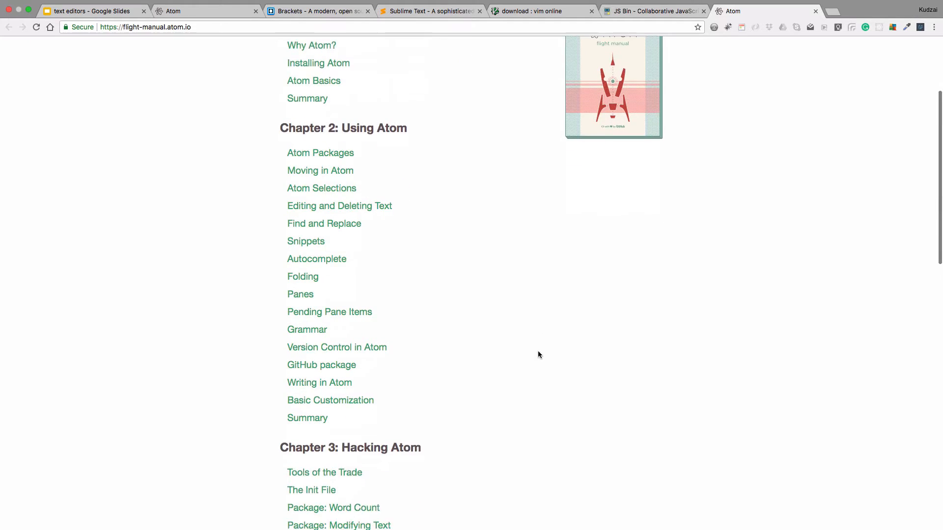
scroll("down", 3)
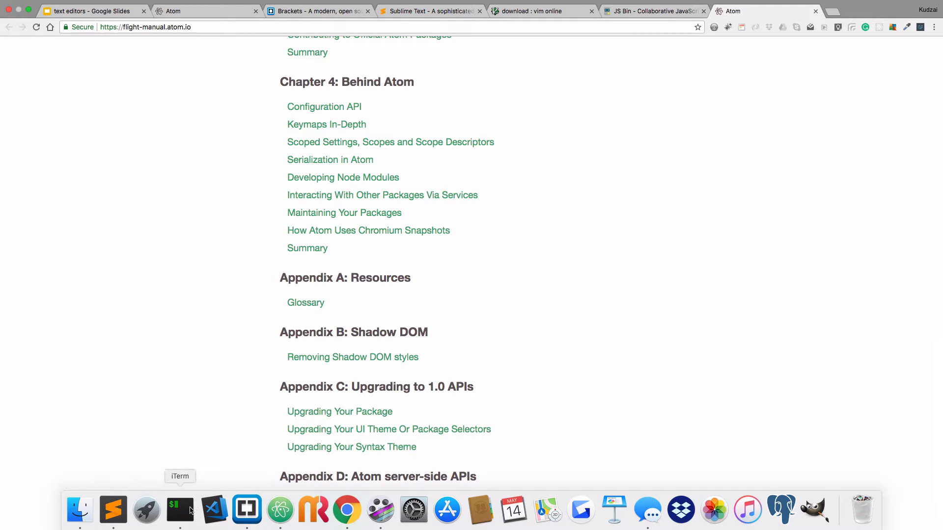
left_click(247, 511)
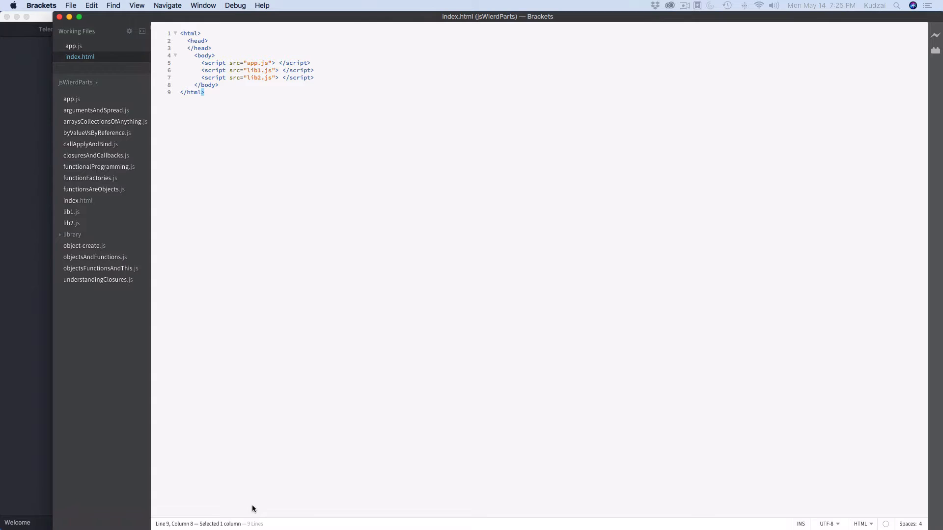
mouse_move(263, 5)
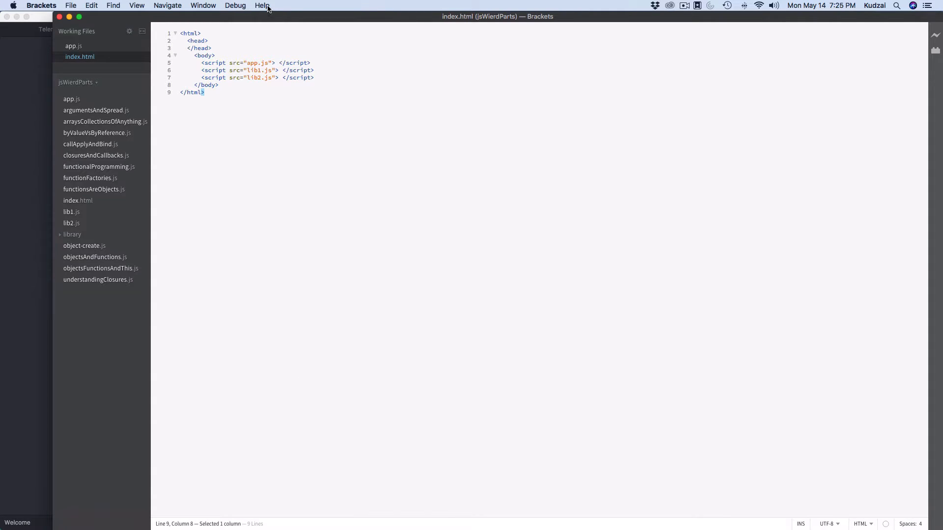
Open the 'How to Use Brackets' GitHub wiki guide from Brackets' Help menu
left_click(262, 5)
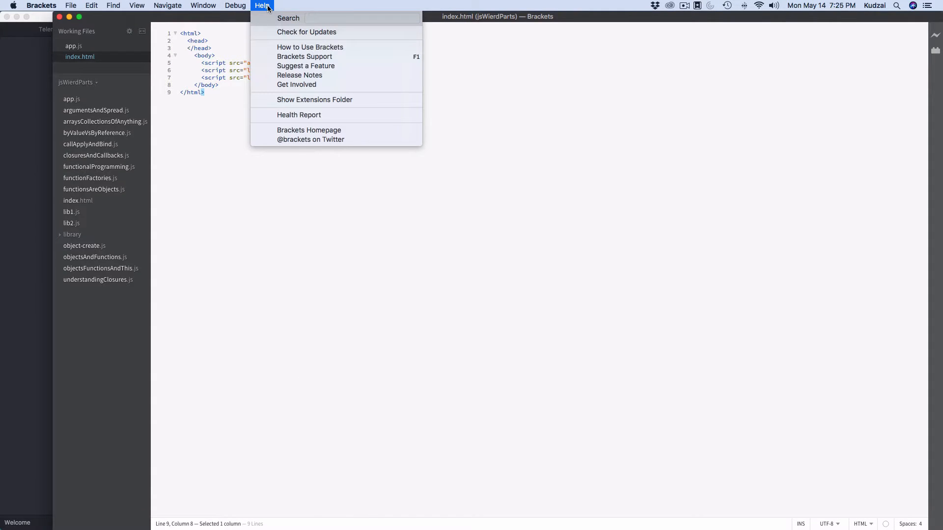
mouse_move(295, 49)
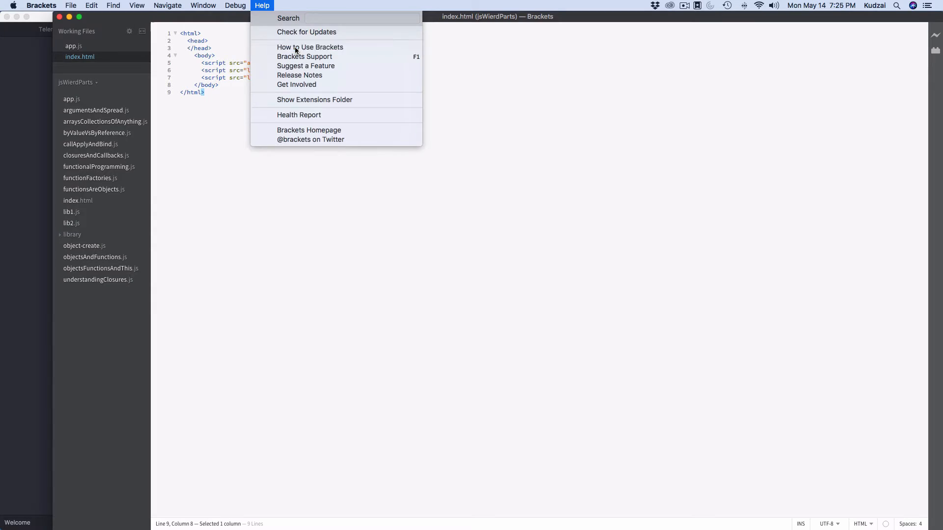
left_click(310, 48)
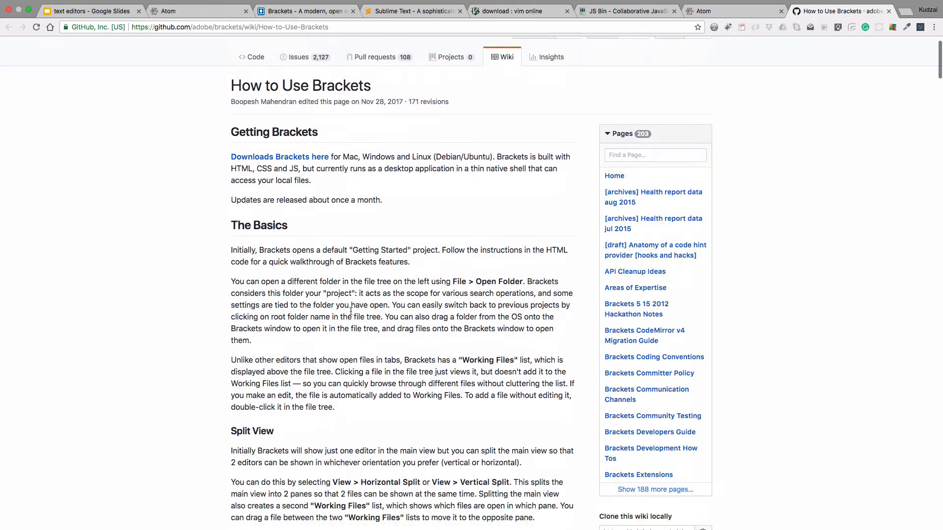
Scroll the guide to Live Preview limitations, then switch to Sublime Text's kalahari Gemfile
scroll("down", 3)
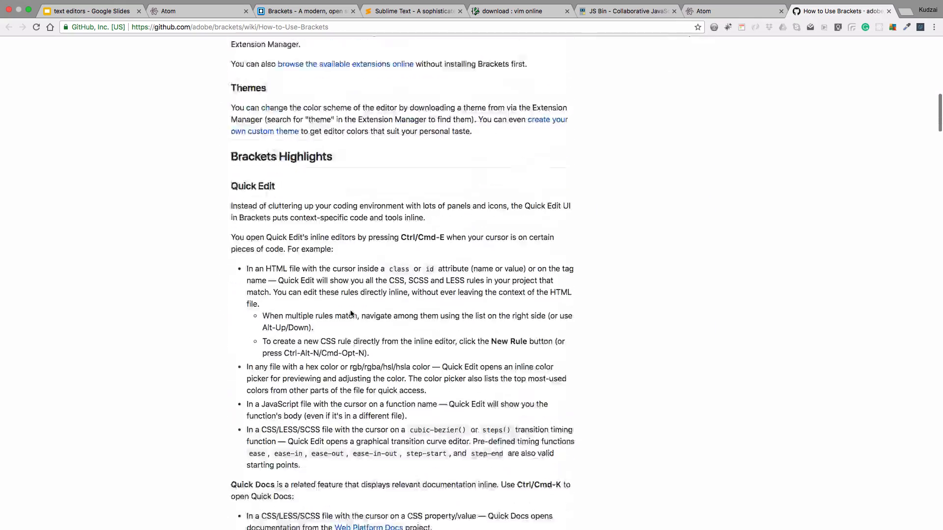
scroll("down", 3)
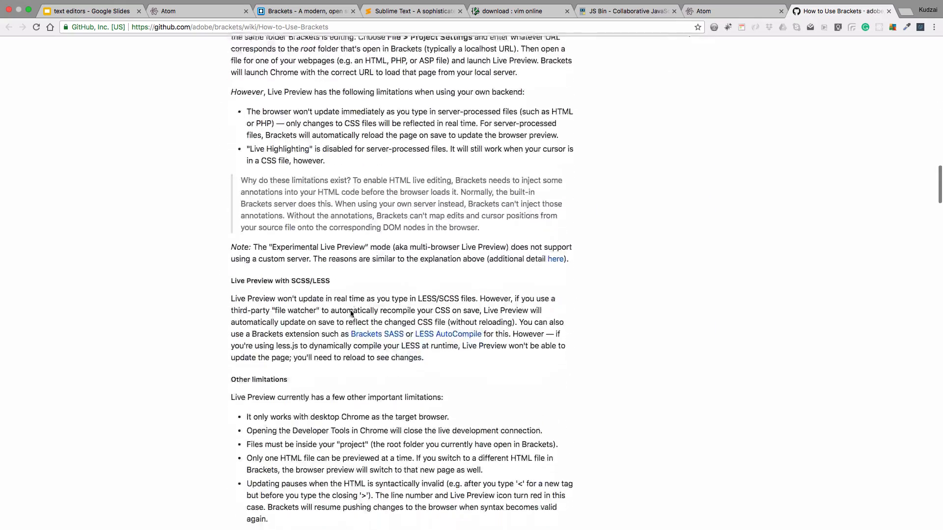
scroll("down", 3)
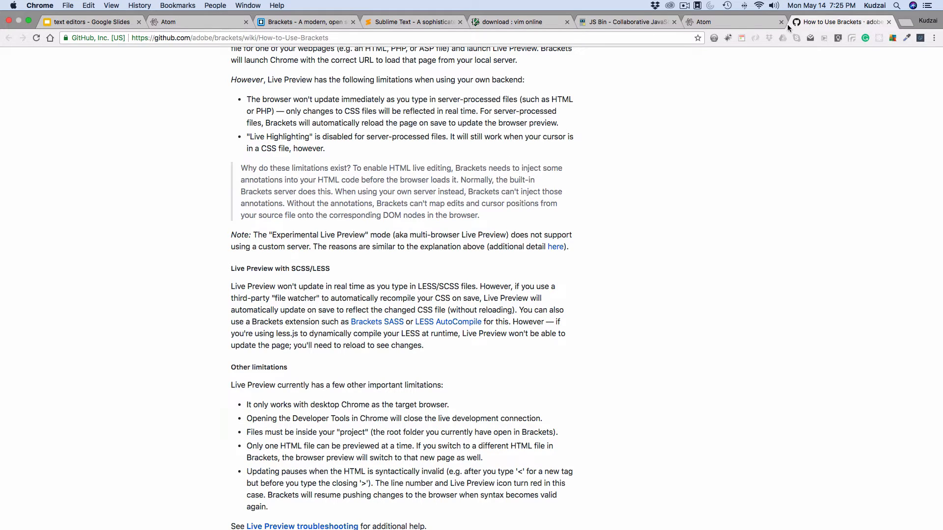
mouse_move(180, 523)
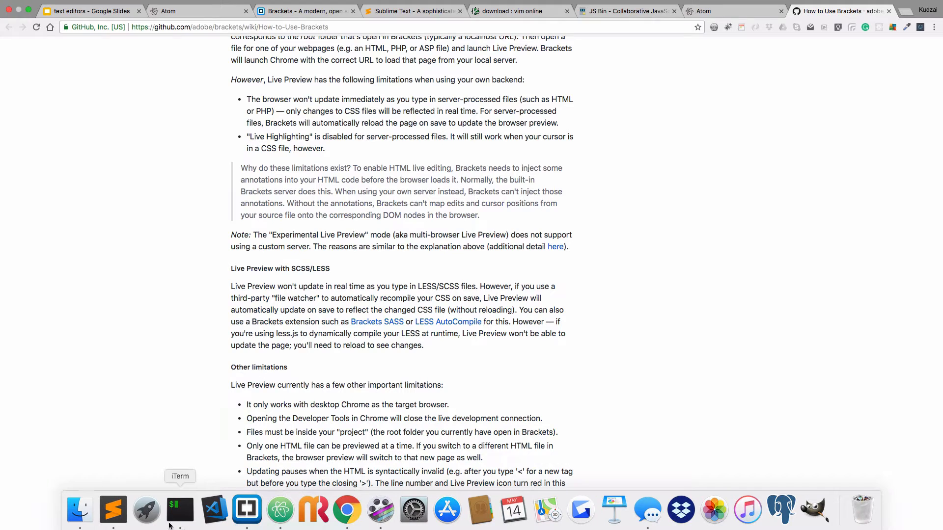
mouse_move(246, 510)
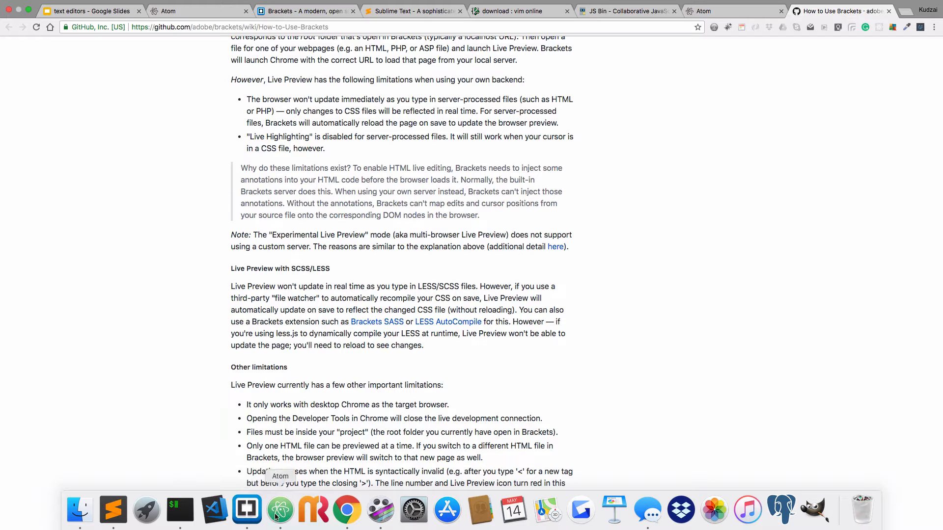
left_click(113, 510)
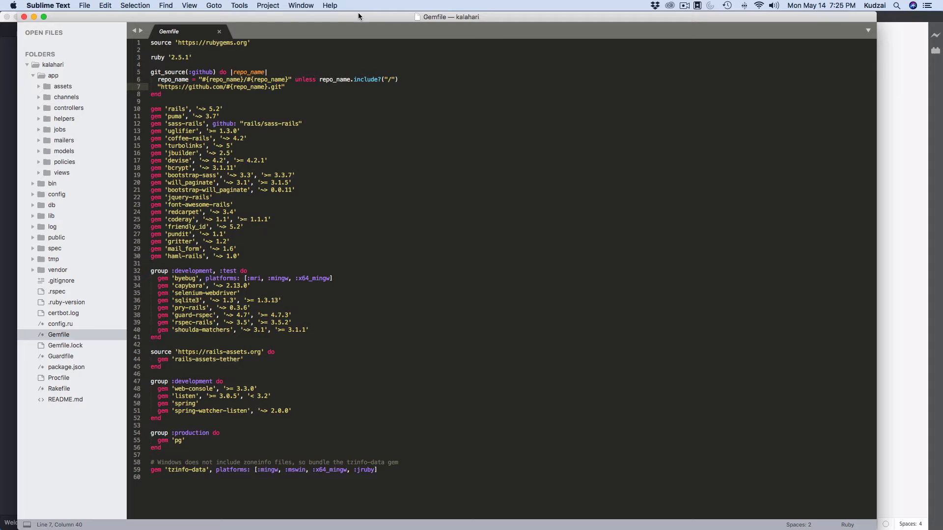
Open Sublime Text's Help menu over the kalahari Gemfile to reach its documentation options
left_click(330, 5)
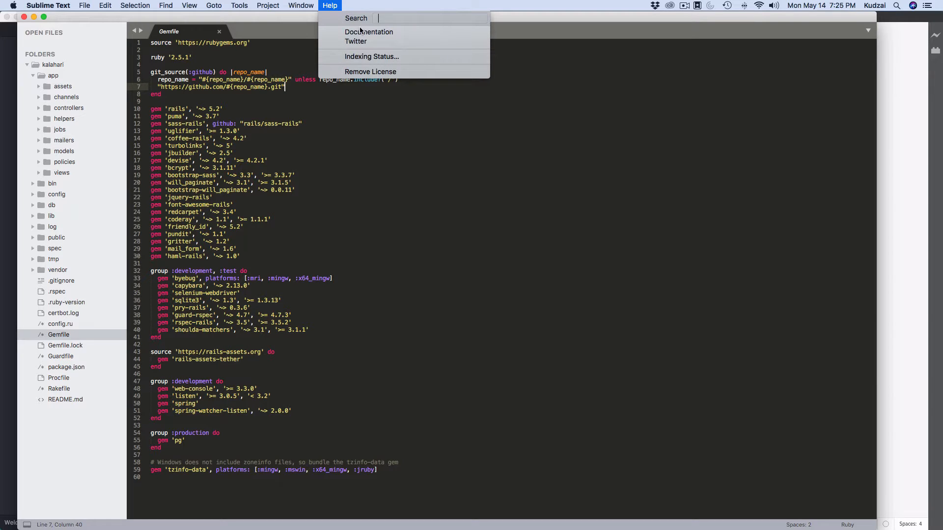
mouse_move(369, 32)
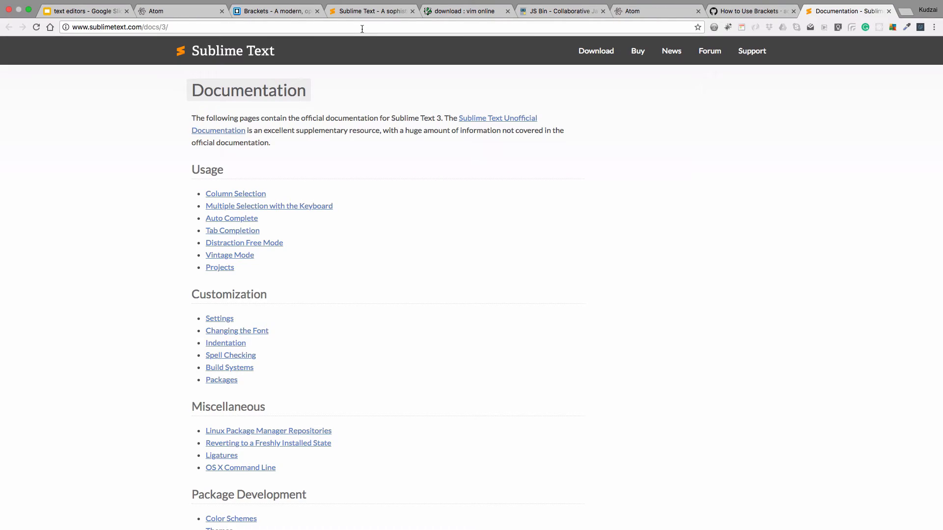
Scroll through the Sublime Text 3 docs contents, then switch to Atom's Welcome guide
scroll("down", 3)
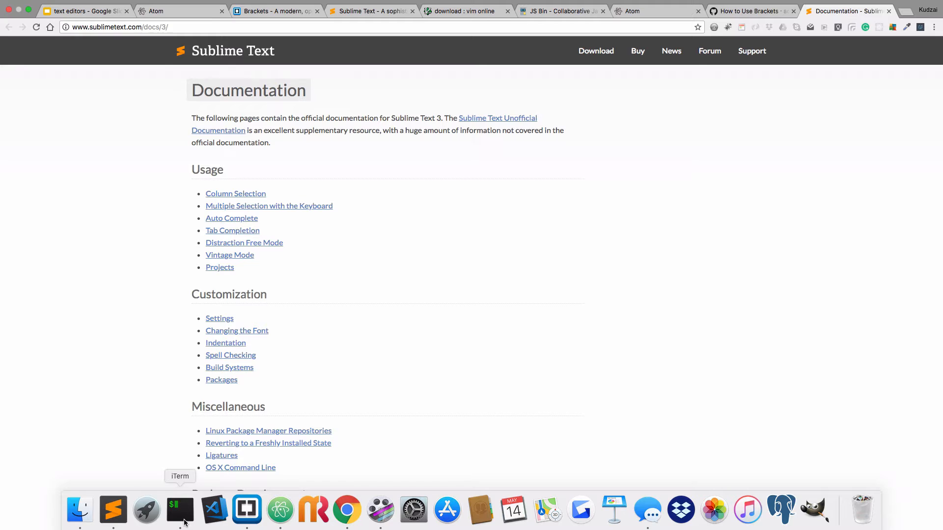
mouse_move(447, 510)
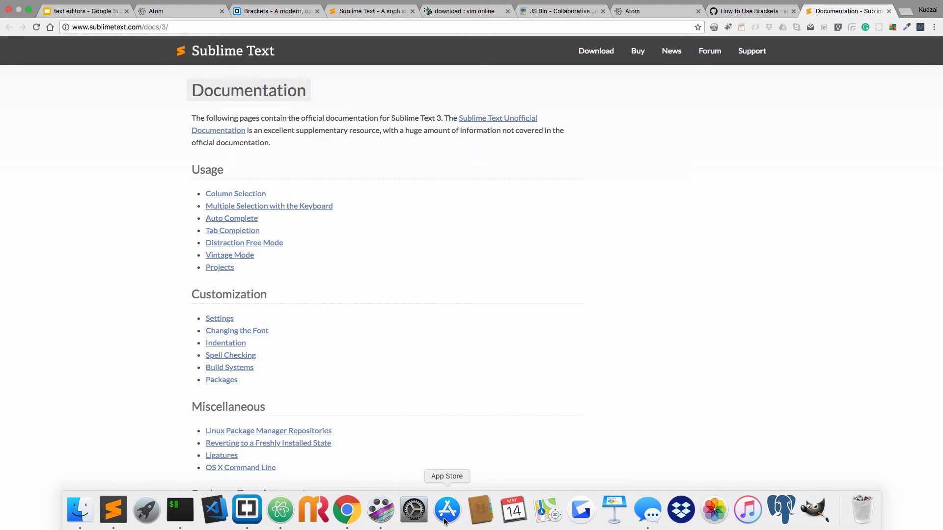
mouse_move(279, 509)
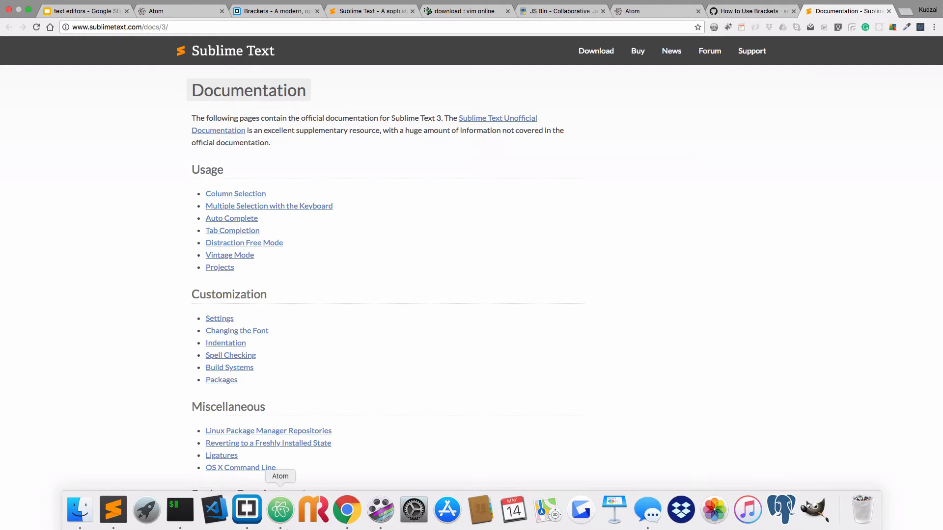
left_click(279, 509)
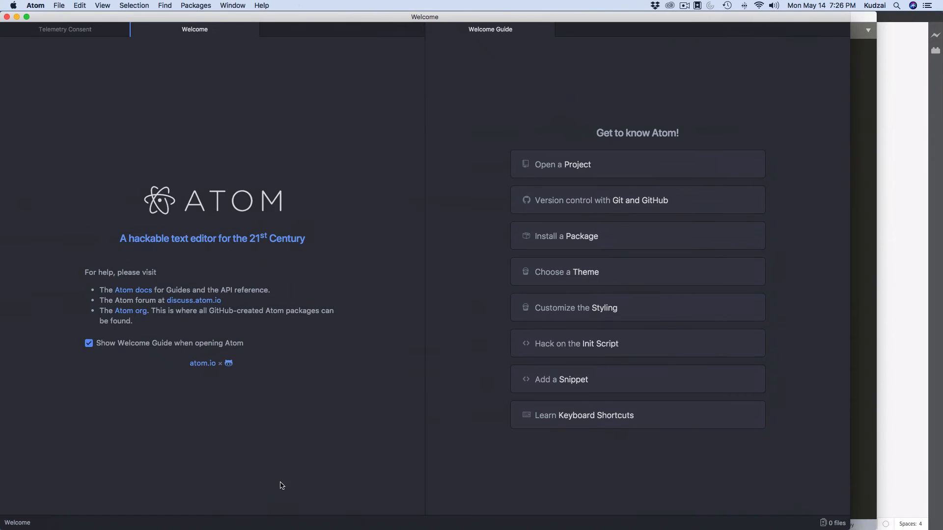
mouse_move(584, 101)
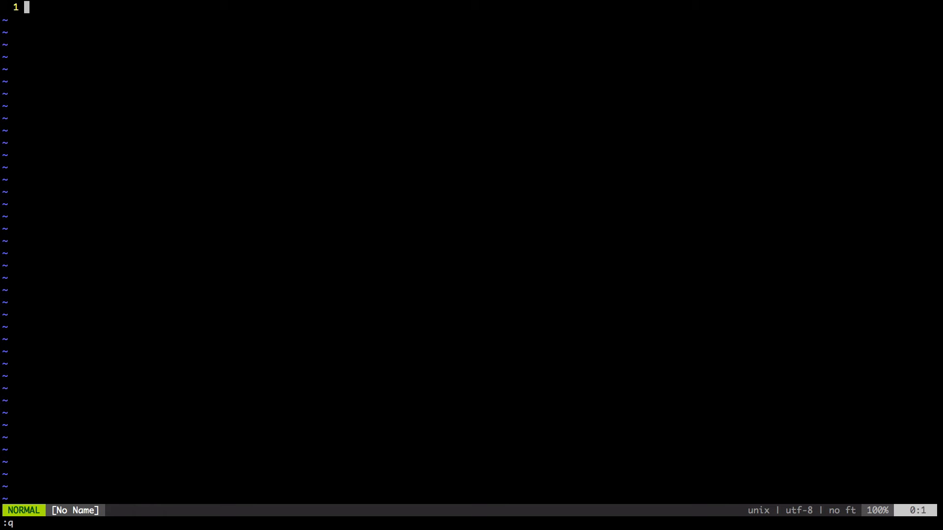
Clear the unfinished help command and run :help q for Vim's recording docs
type("help")
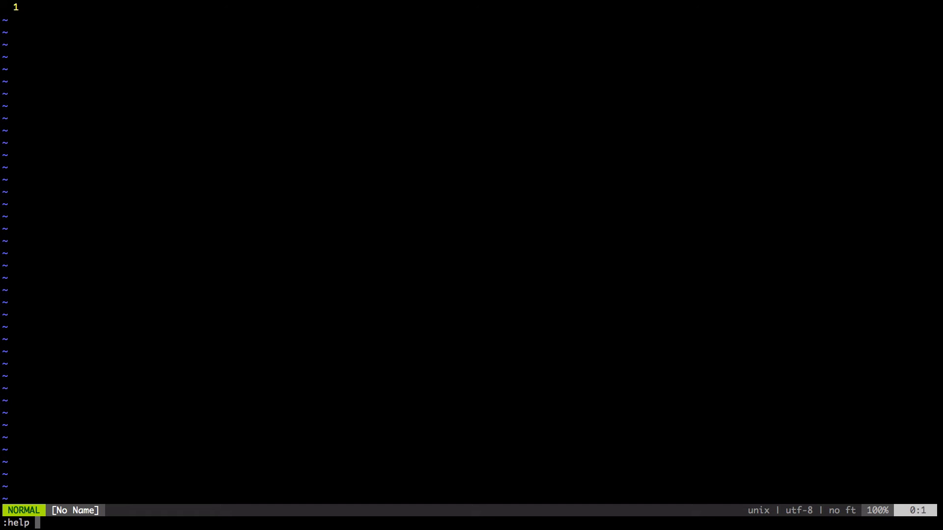
key("BackSpace")
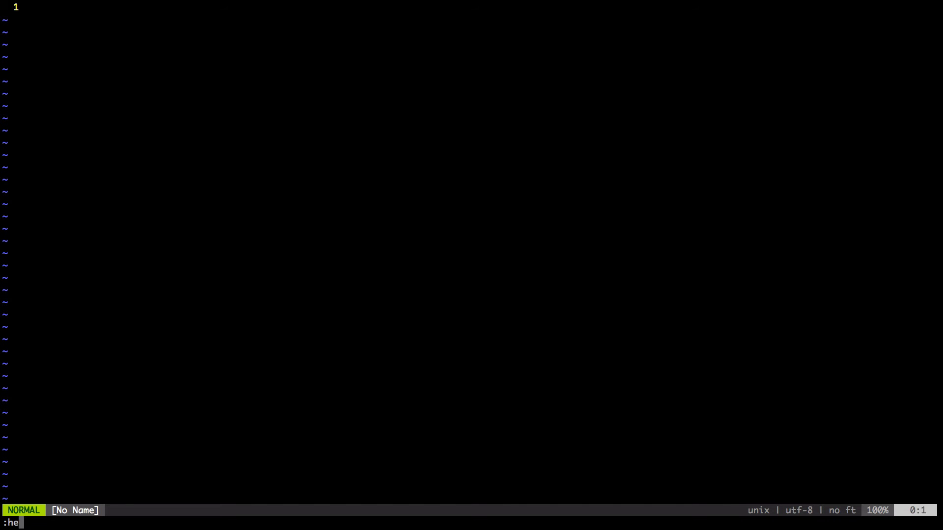
key("BackSpace")
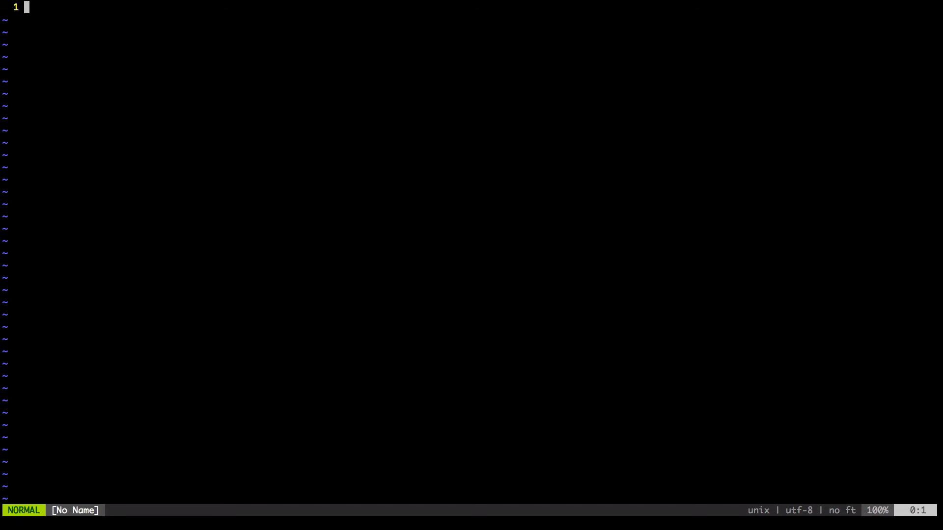
type(":help")
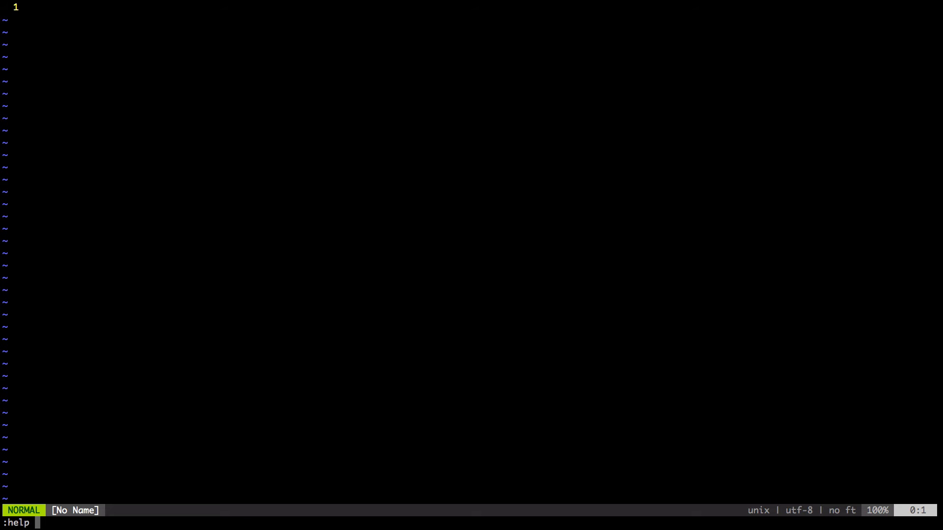
type("q")
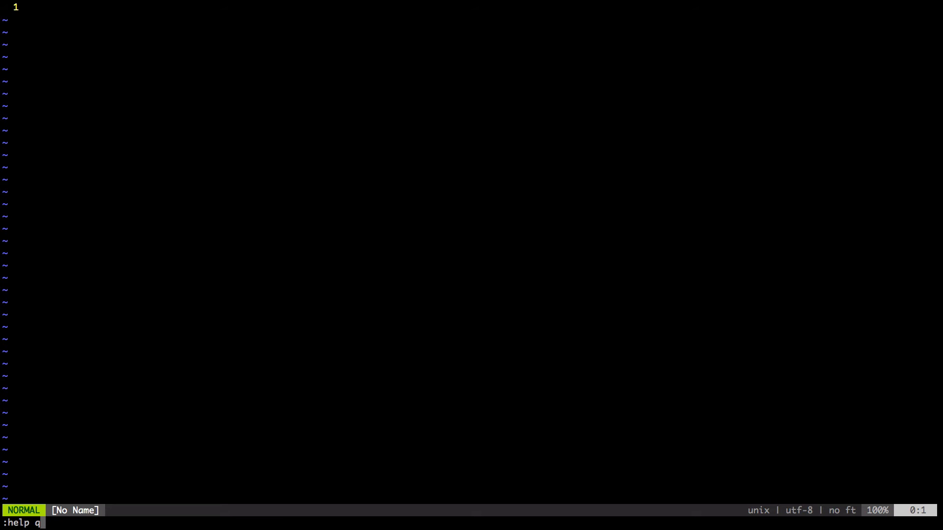
key("Enter")
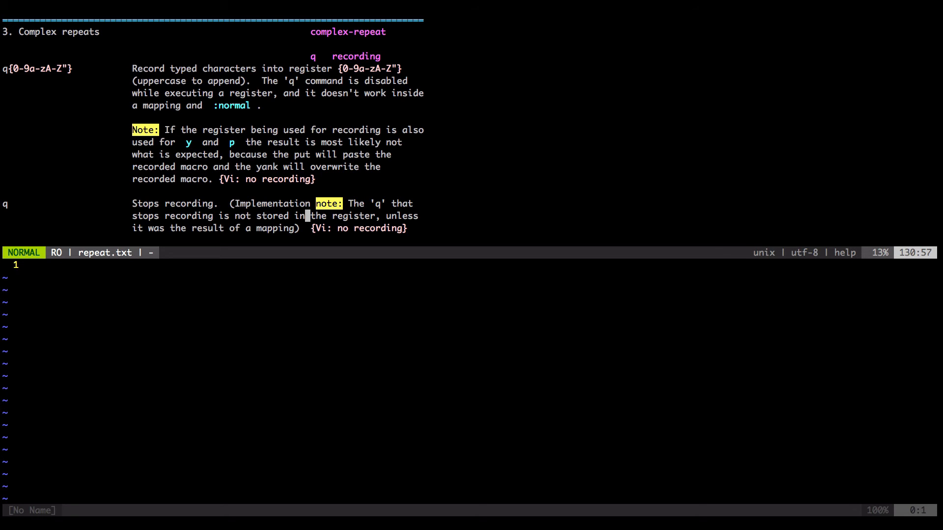
View Vim's :q help, quit with :qa, and present the 'What are the choices?' slide
type(":help")
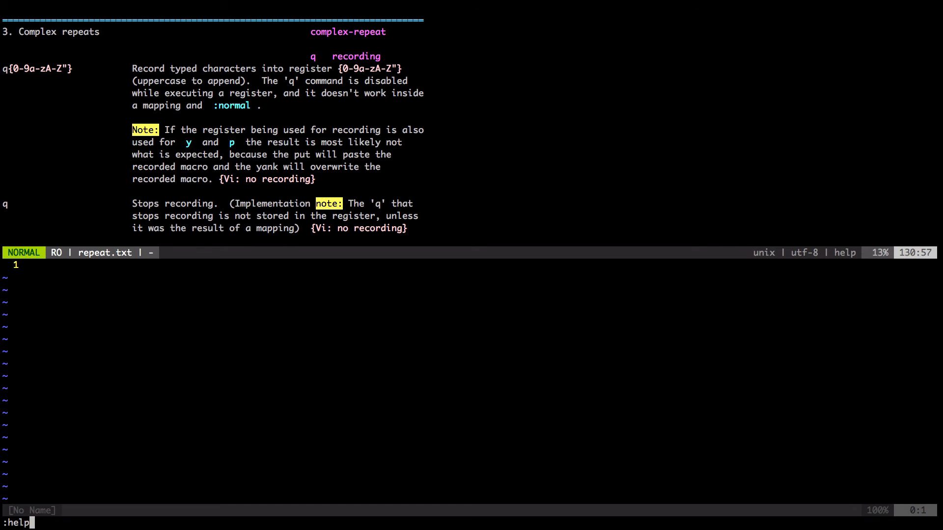
type("q")
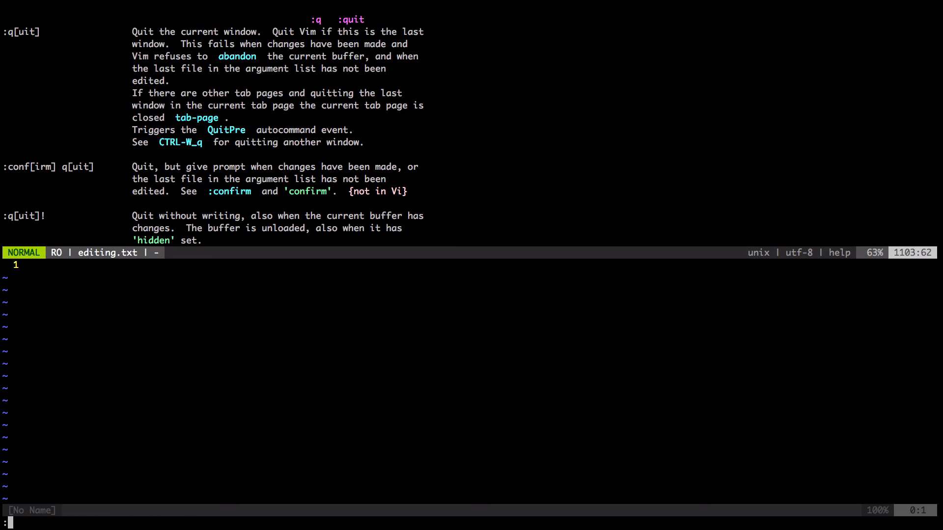
type("qa")
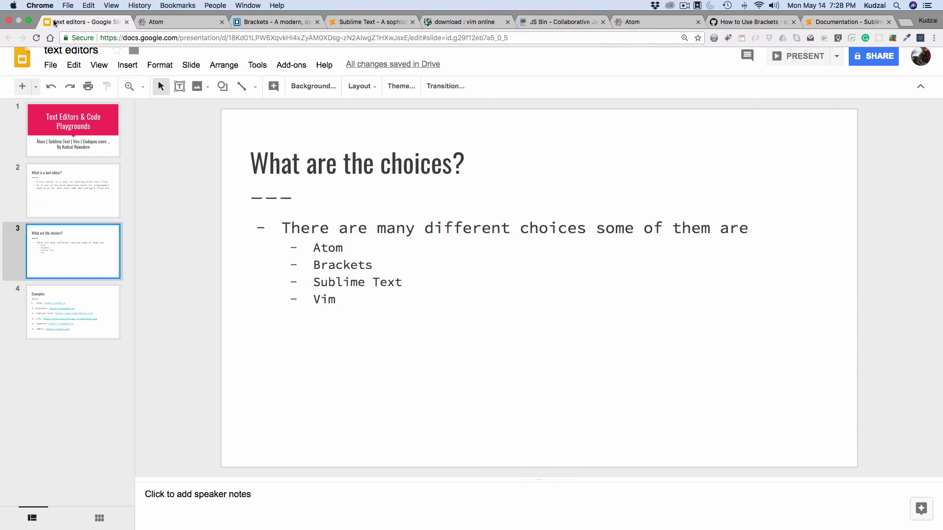
left_click(798, 56)
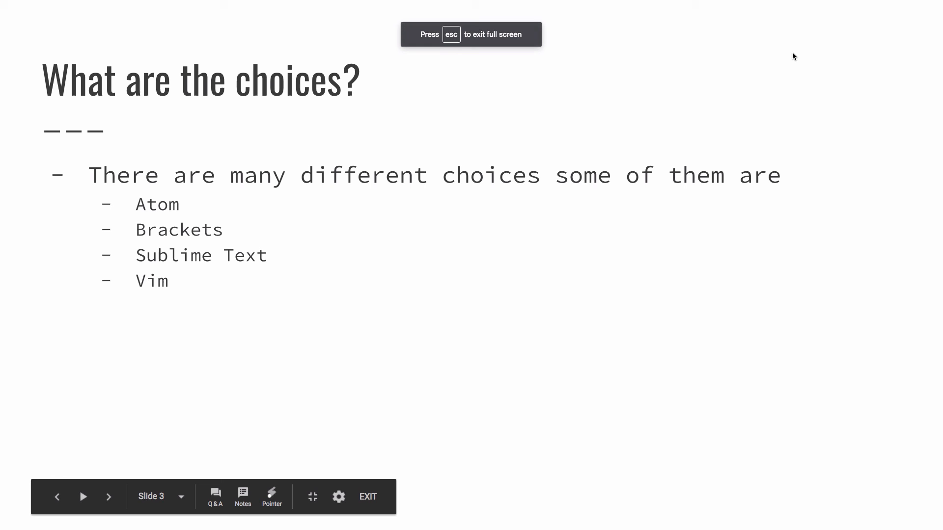